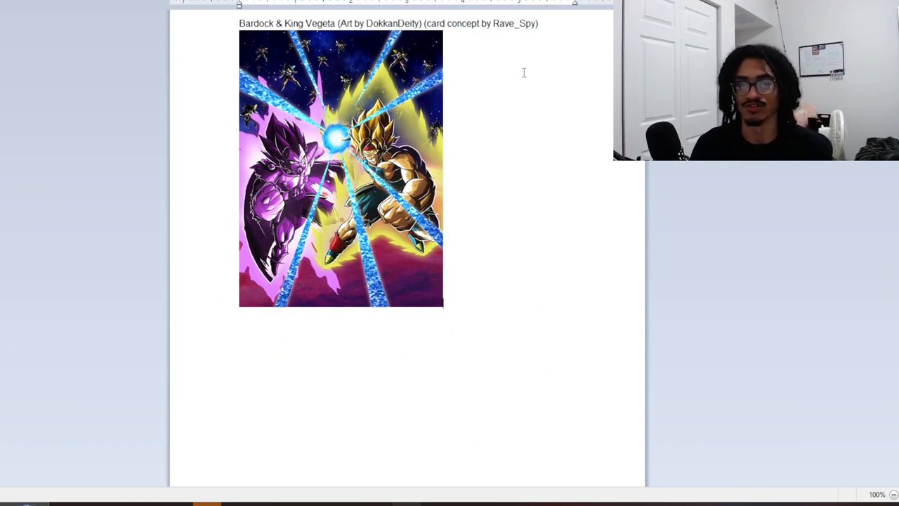
mouse_move(581, 42)
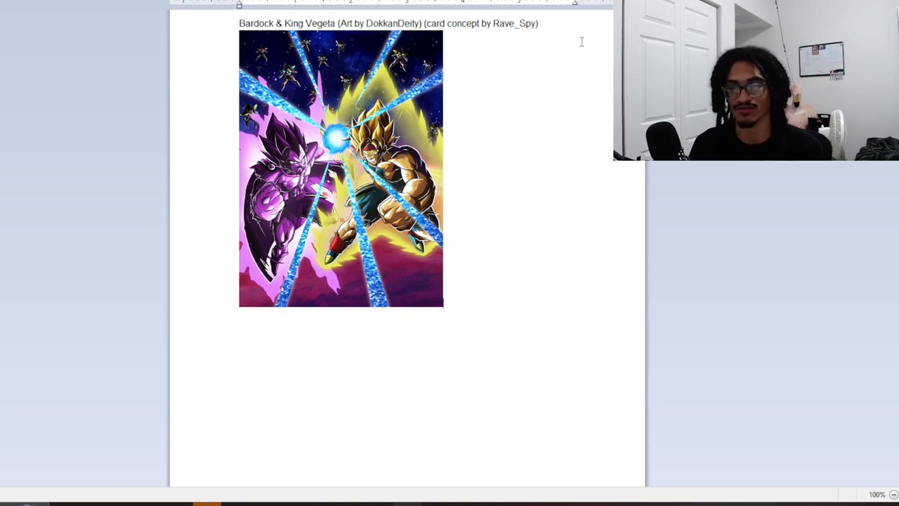
Scroll to the rarity and HP/ATK/DEF stats, select them briefly, then highlight a skill-text passage
scroll("down", 3)
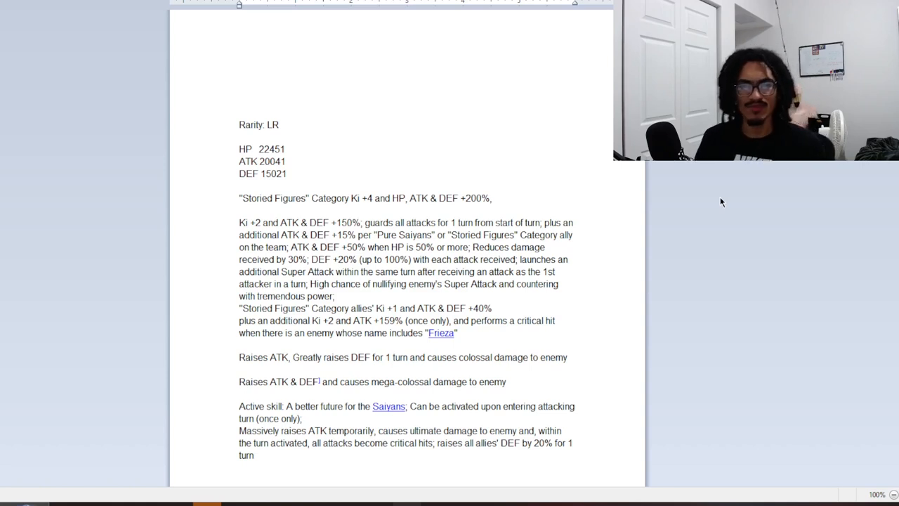
double_click(273, 175)
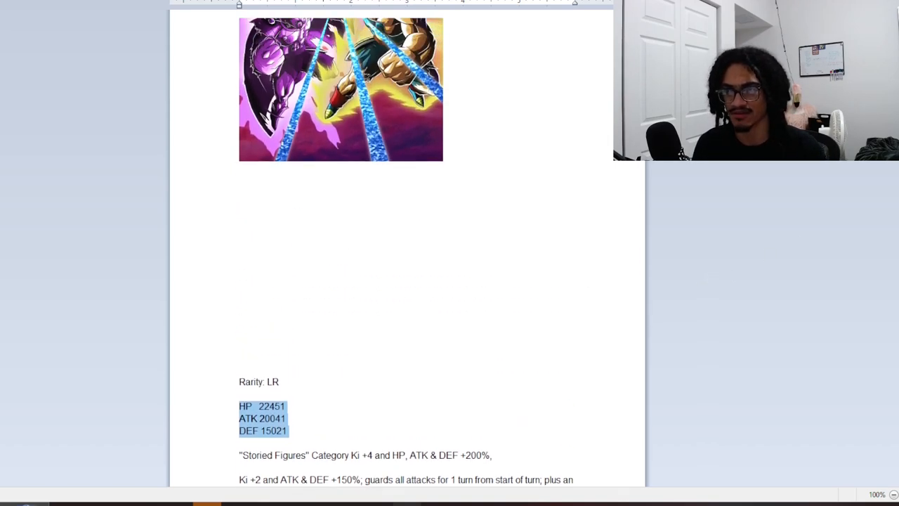
scroll("down", 3)
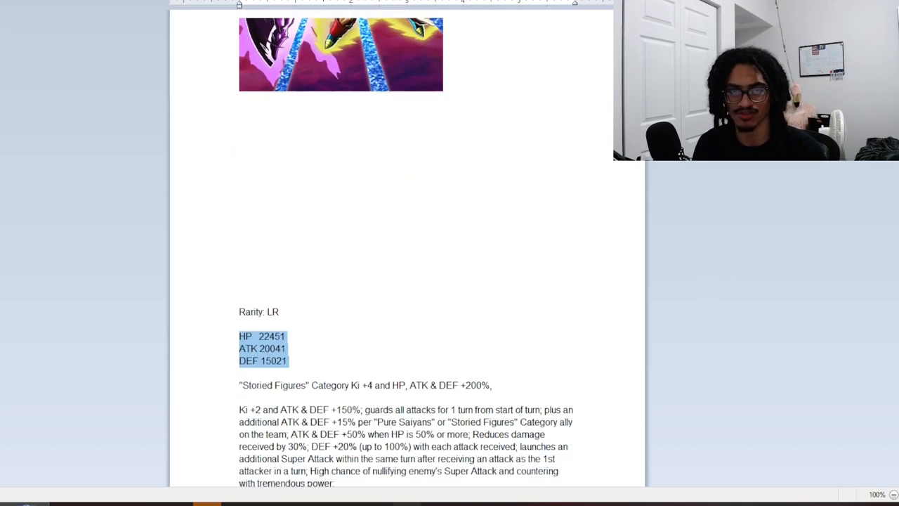
scroll("down", 3)
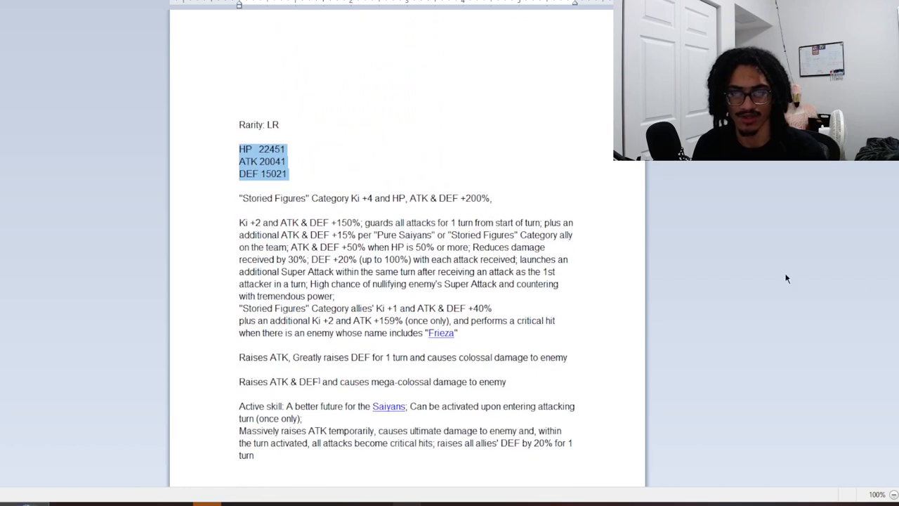
left_click(288, 174)
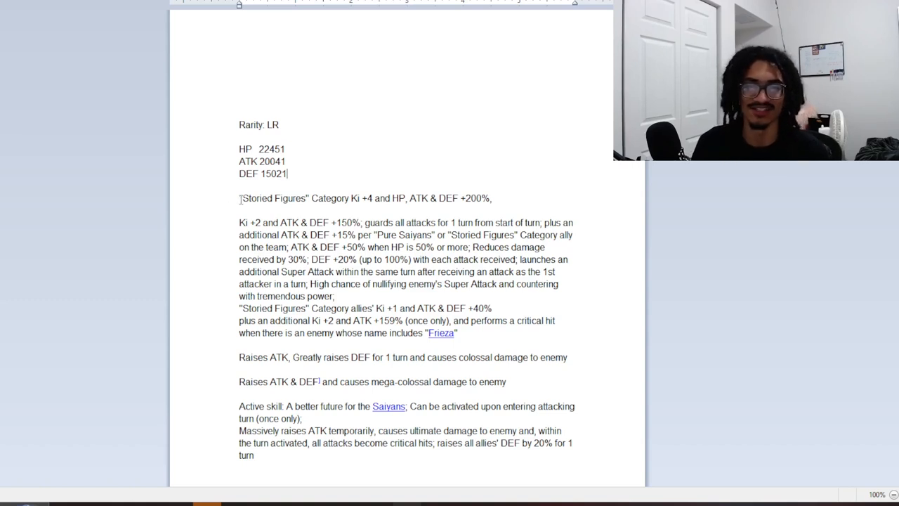
left_click_drag(238, 196, 430, 196)
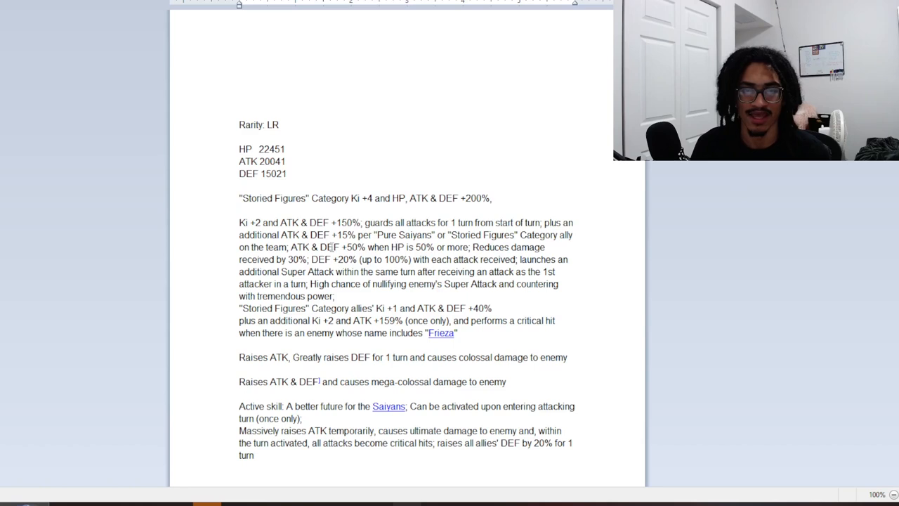
Drag-select across the skill text below the card art while discussing it
left_click_drag(239, 222, 336, 295)
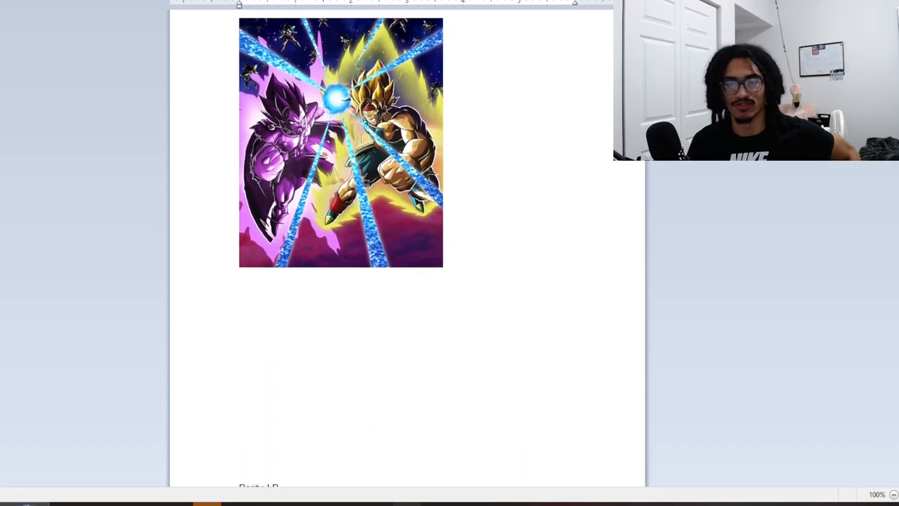
Scroll back down to the leader skill paragraph with the extra Super Attack clause
scroll("down", 3)
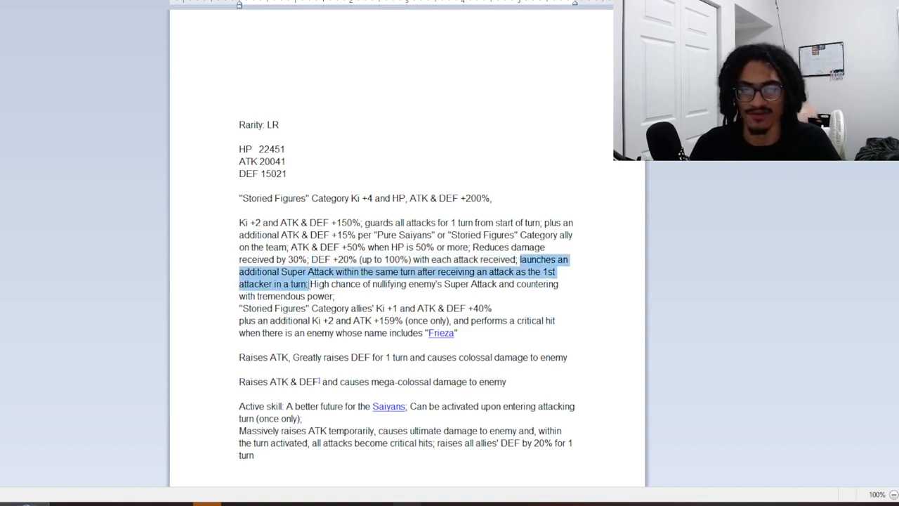
left_click(309, 284)
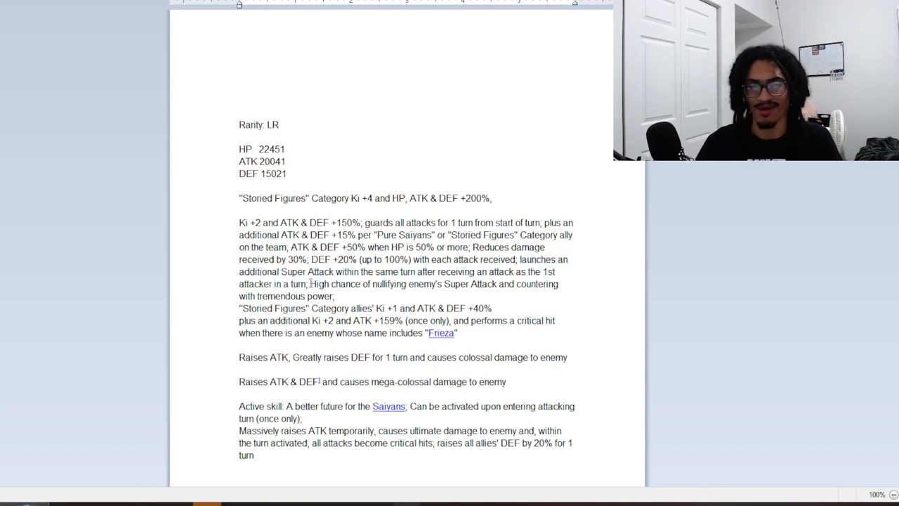
left_click_drag(309, 283, 335, 295)
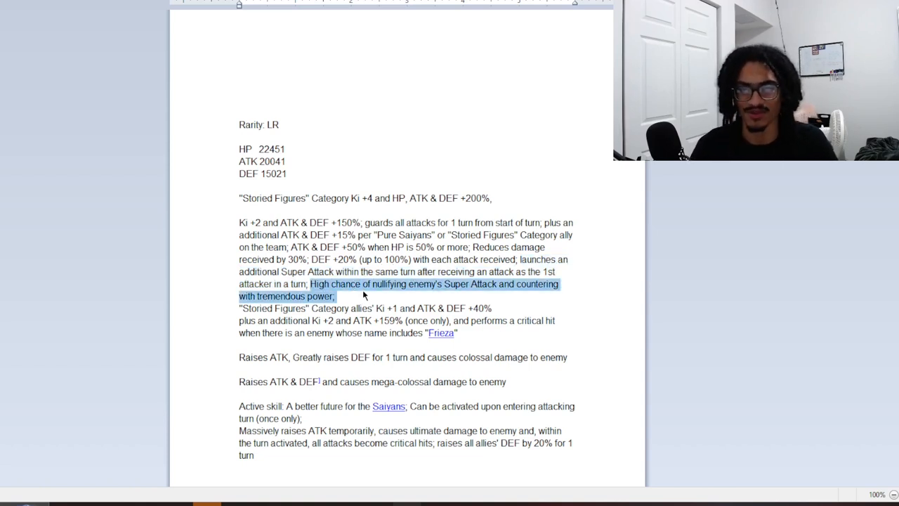
left_click(362, 290)
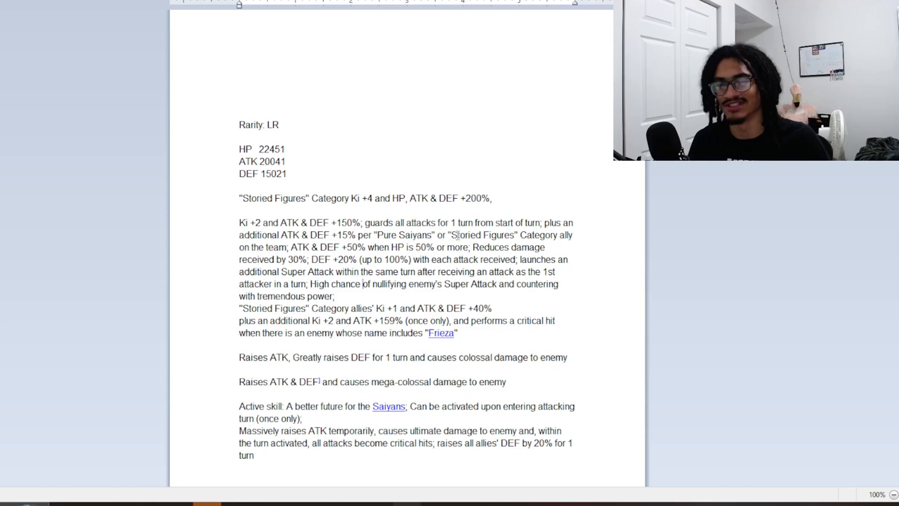
double_click(480, 234)
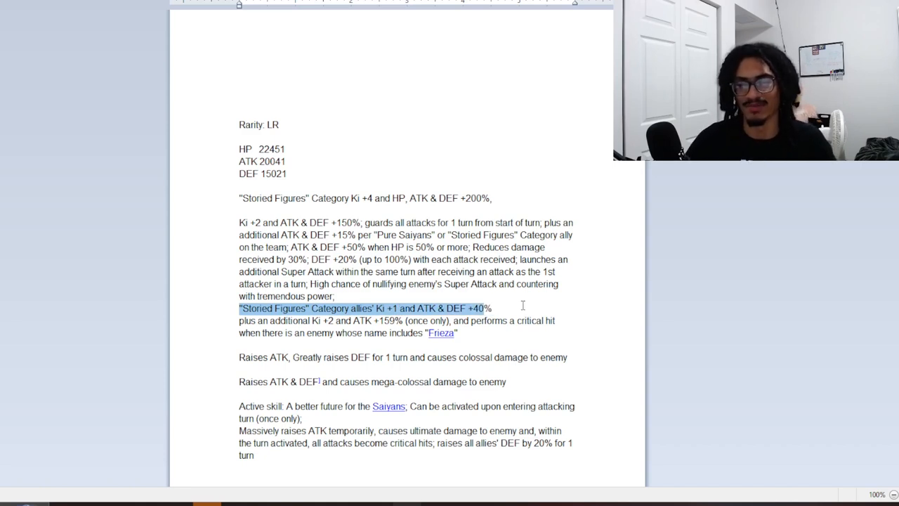
mouse_move(513, 337)
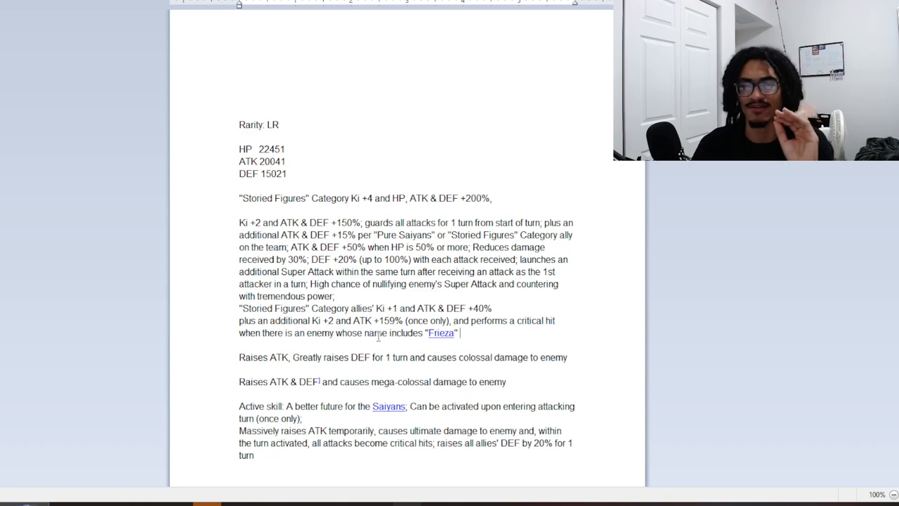
Highlight the critical-hit clause, clear it, then highlight the 'ATK & DEF +50%' clause
left_click_drag(455, 320, 554, 320)
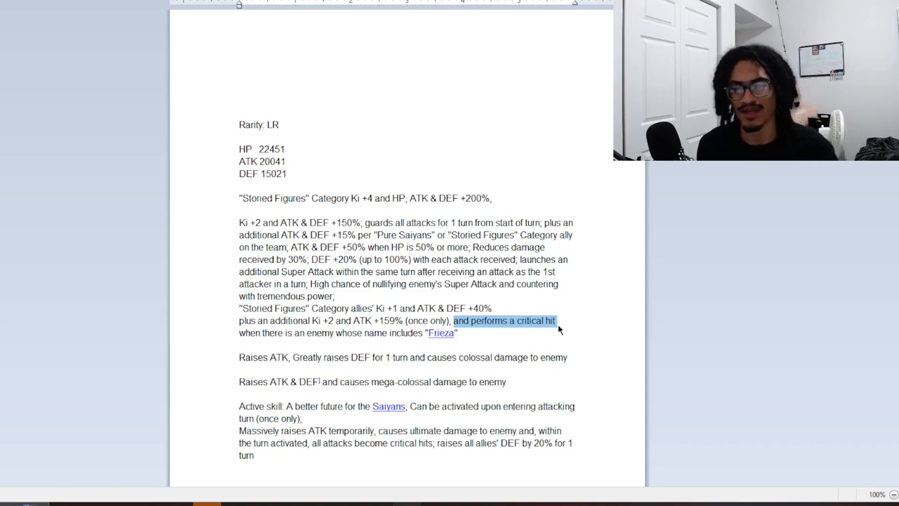
mouse_move(421, 374)
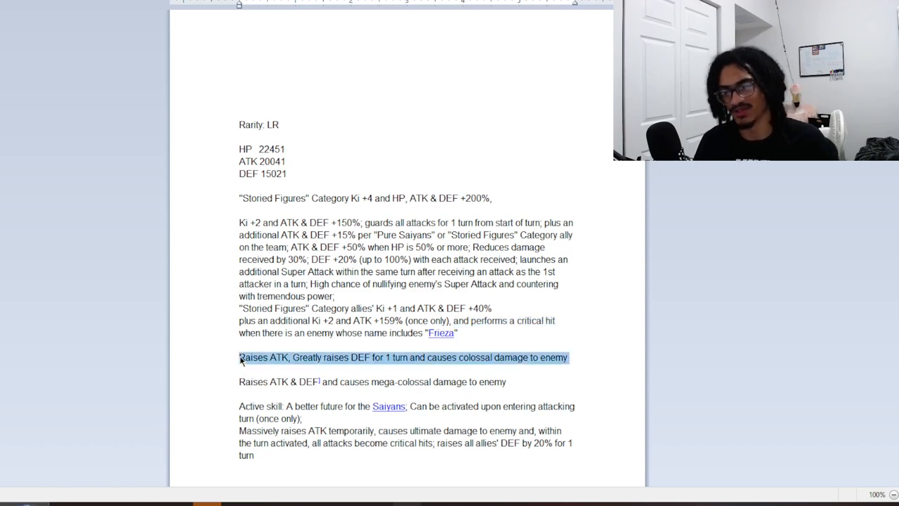
left_click(274, 368)
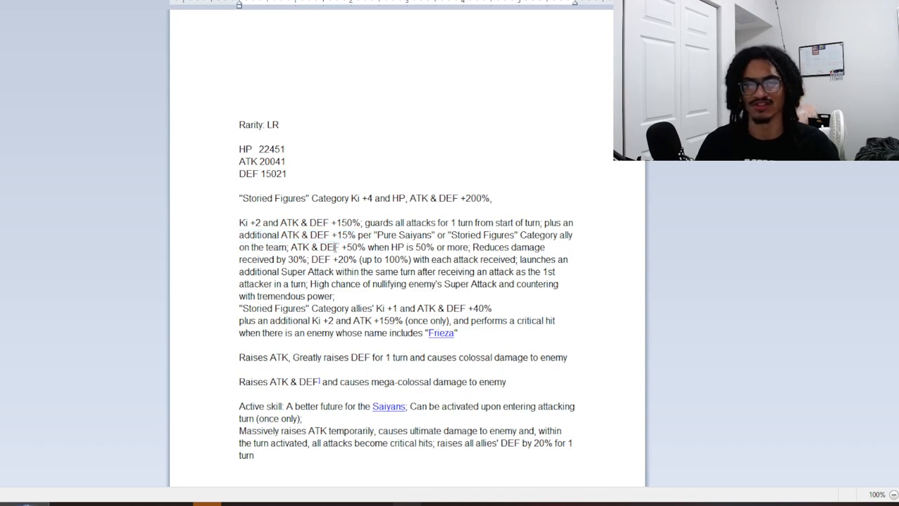
left_click_drag(288, 247, 368, 247)
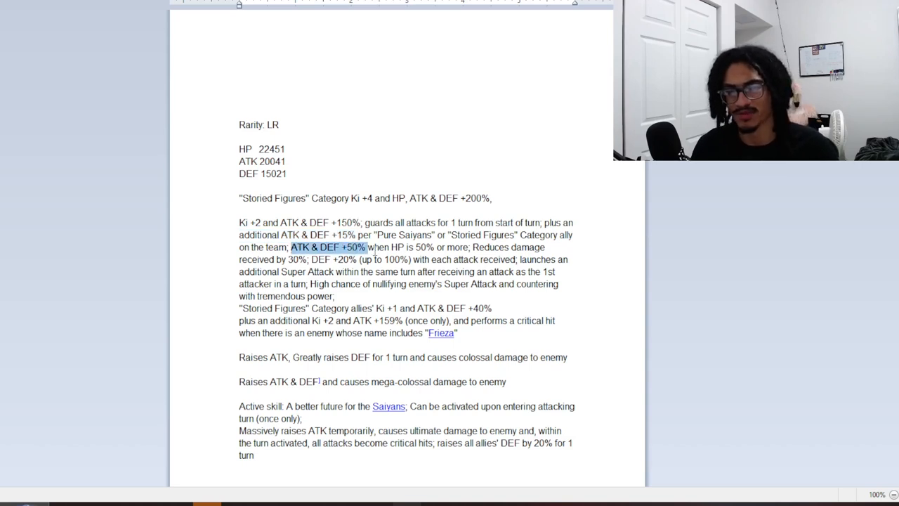
mouse_move(371, 251)
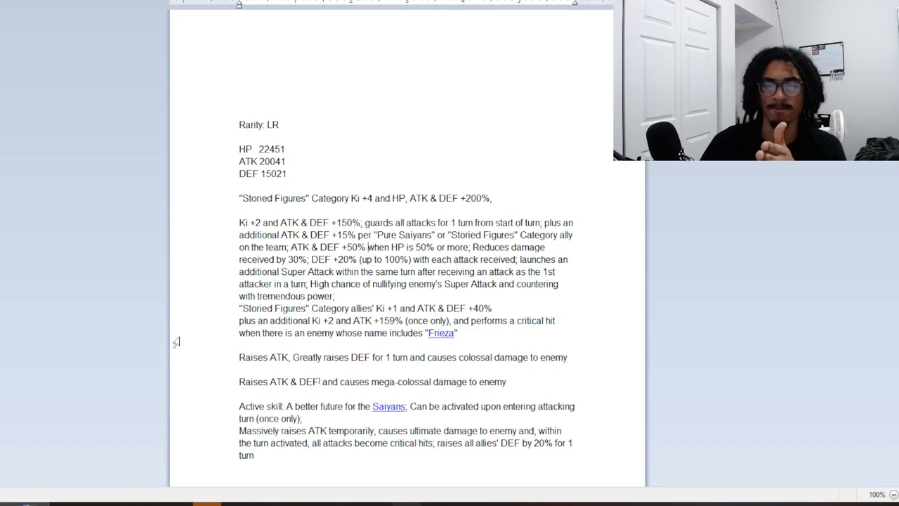
double_click(263, 357)
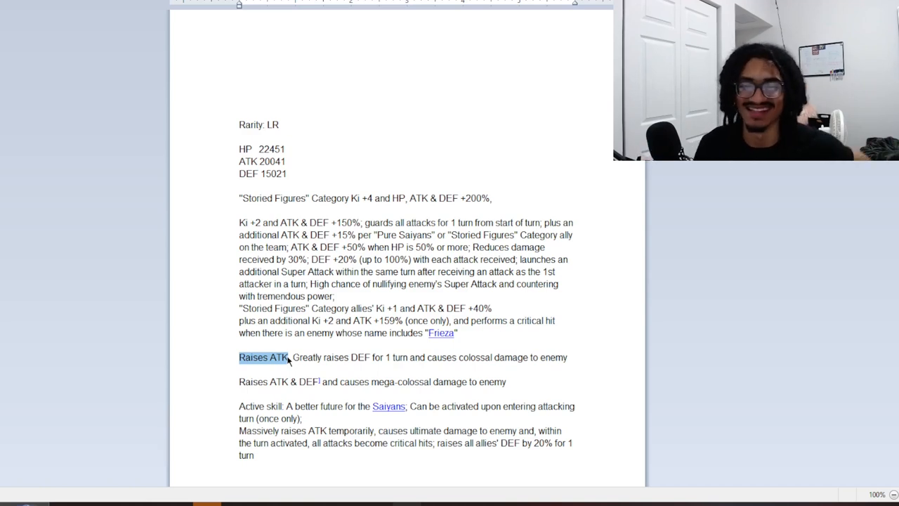
left_click(353, 302)
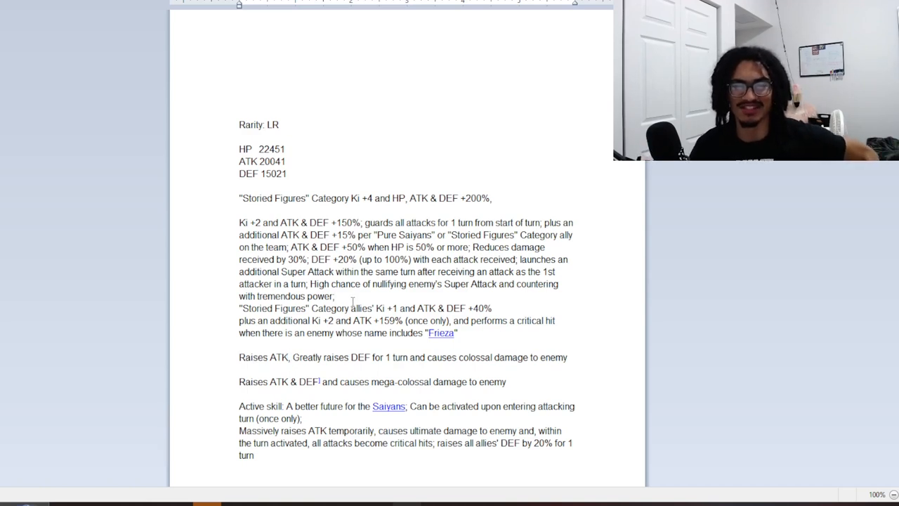